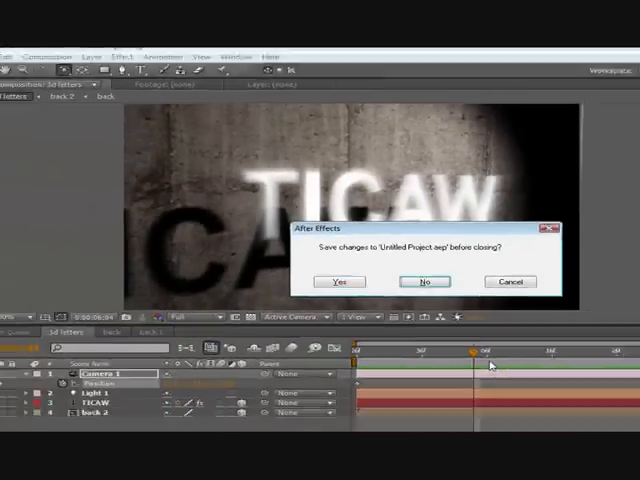
Discard the old project unsaved and name a new 640×480 composition '3d letters'
click(423, 281)
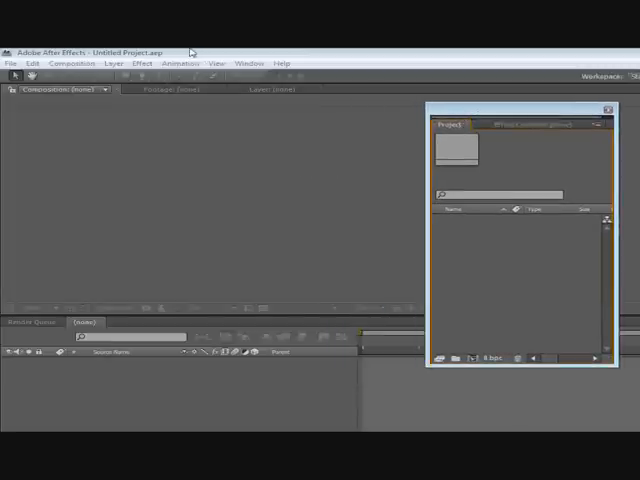
mouse_move(35, 55)
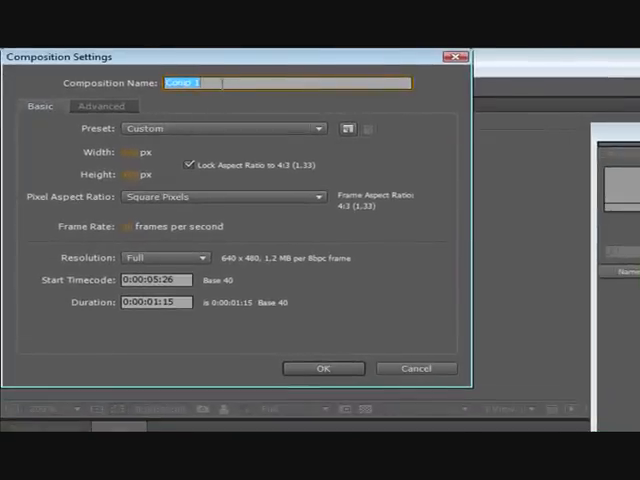
text(3d letters)
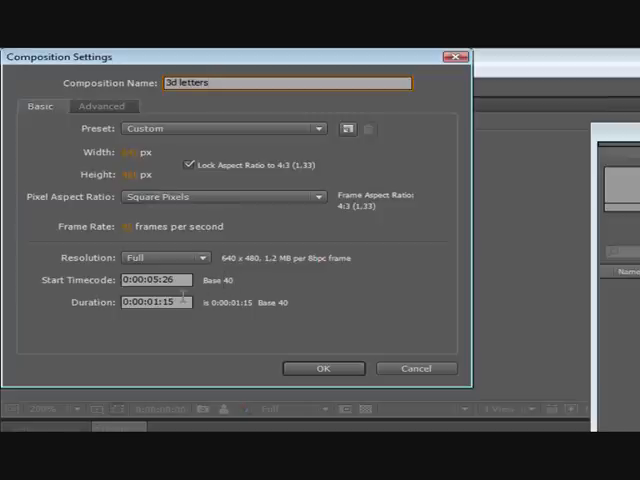
click(153, 302)
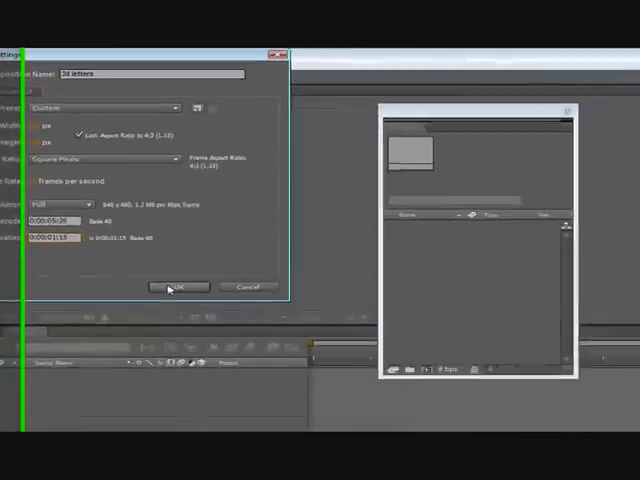
Confirm the 3d letters composition and type white TICAW text in its center
click(178, 286)
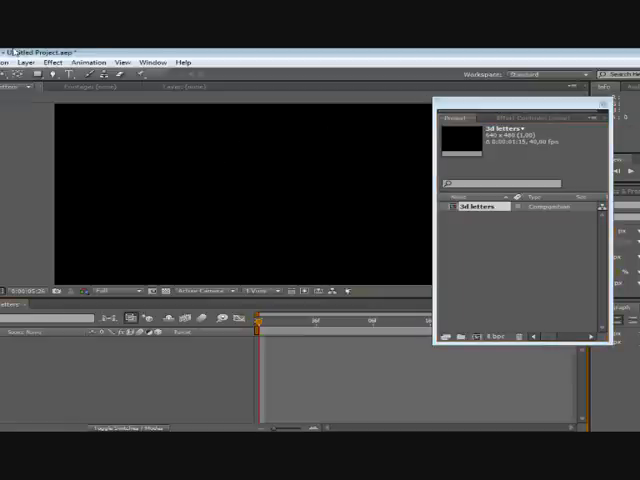
click(37, 61)
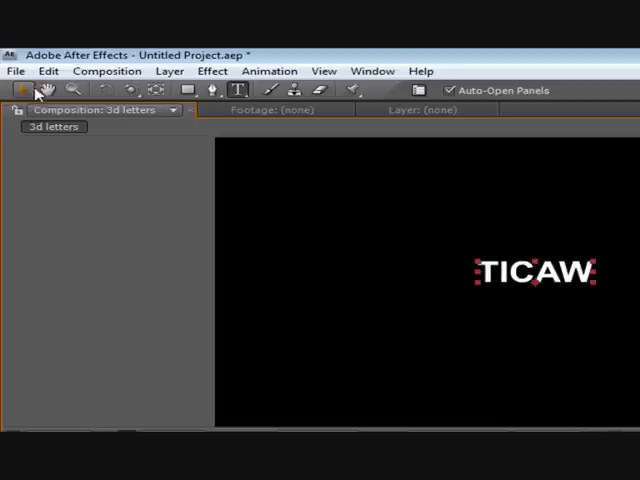
mouse_move(17, 91)
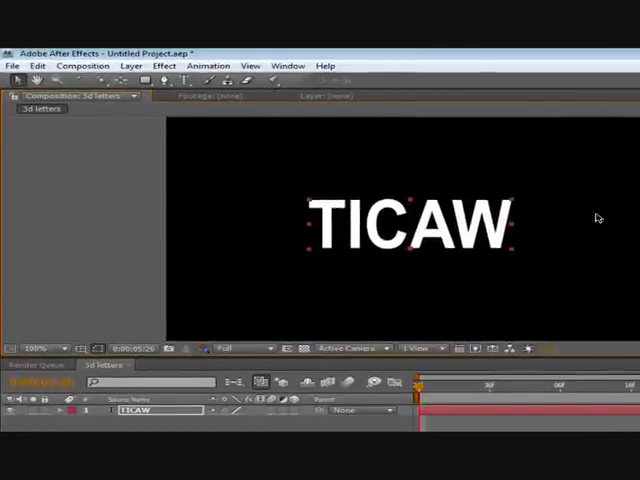
Make a 640×480 composition named 'background' and confirm it
click(83, 65)
text(background)
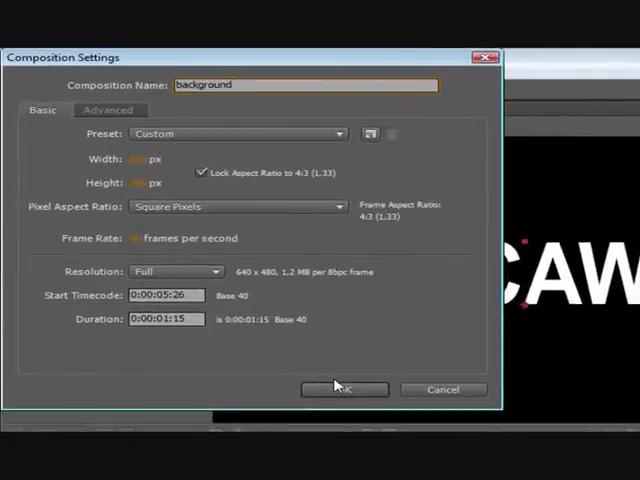
click(344, 389)
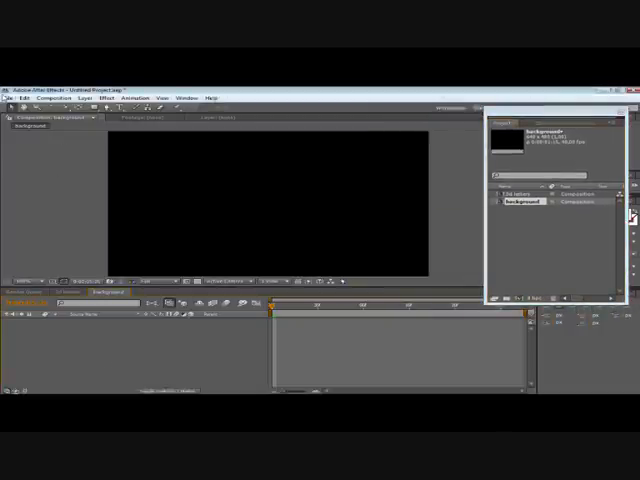
Import wall2.jpg and place it as a layer in the background composition
click(15, 97)
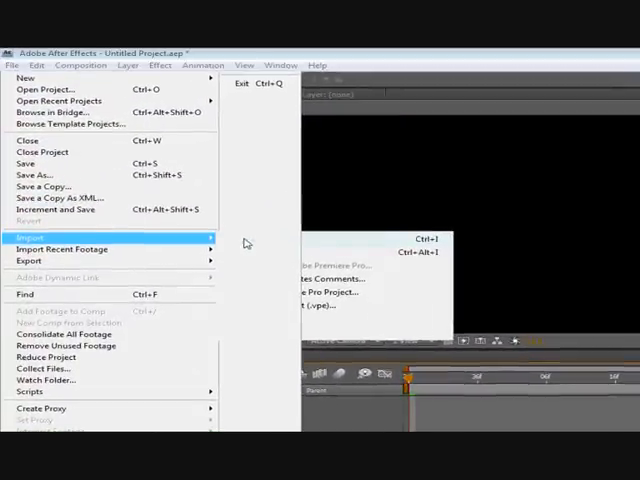
click(30, 237)
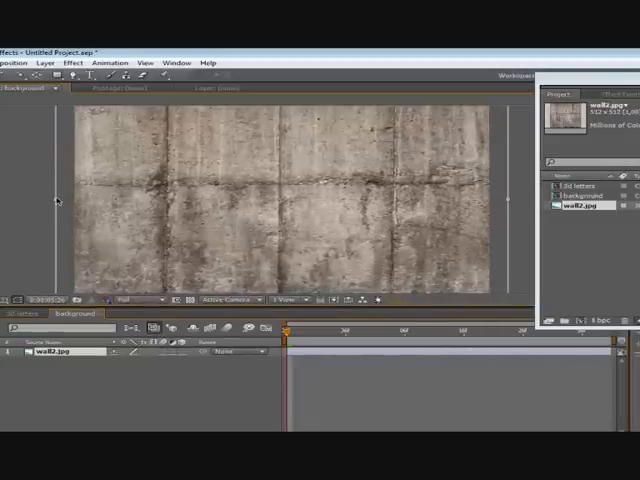
mouse_move(518, 217)
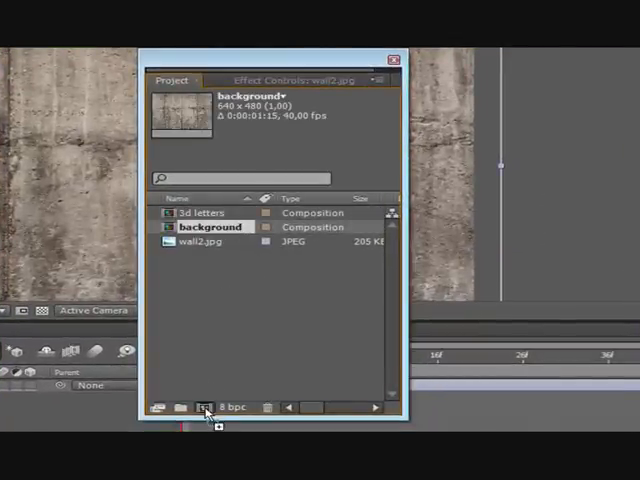
Nest background as 'background 2' beneath the TICAW layer in 3d letters
click(203, 405)
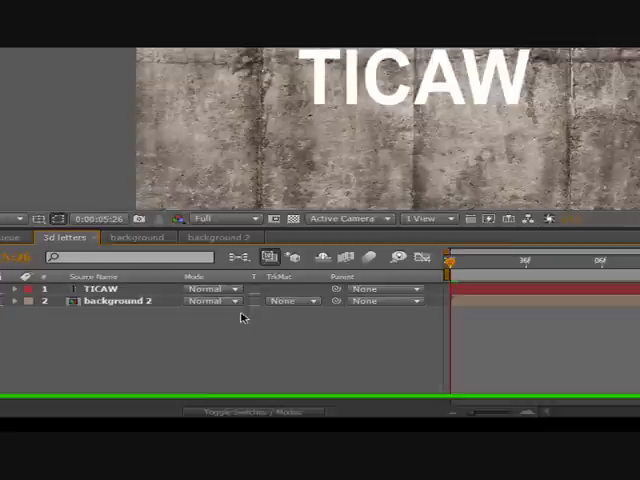
Set background 2's blending mode to Multiply in the timeline
click(210, 289)
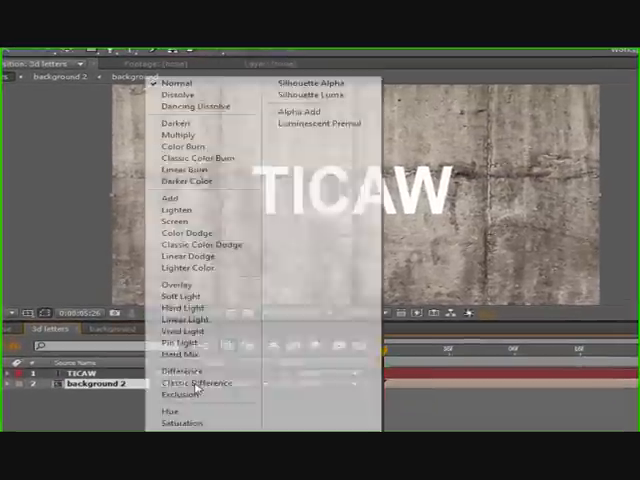
click(179, 134)
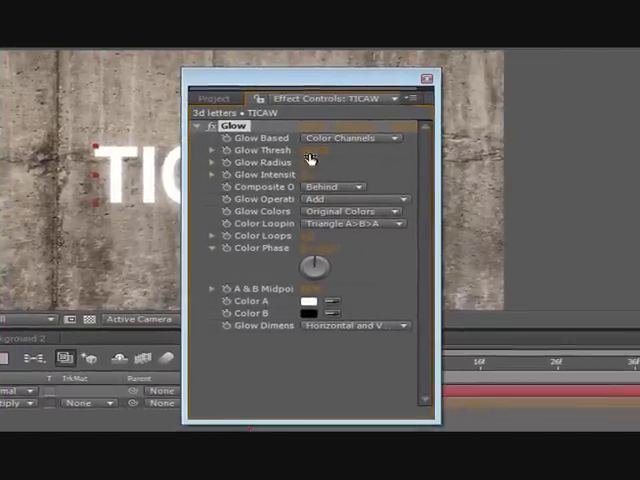
Apply Stylize > Glow to the TICAW layer and adjust its settings
double_click(320, 149)
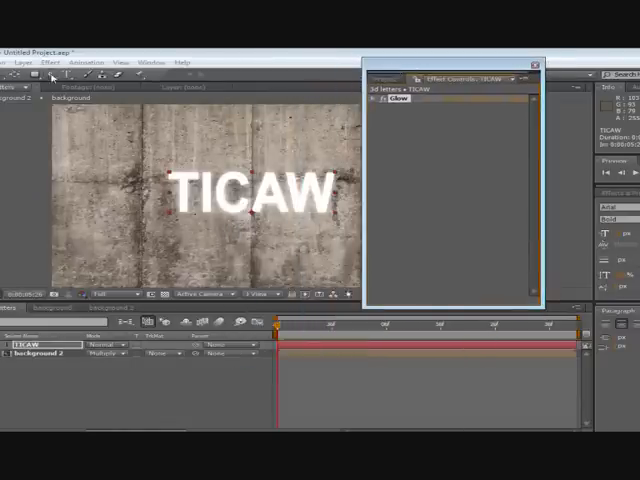
click(49, 61)
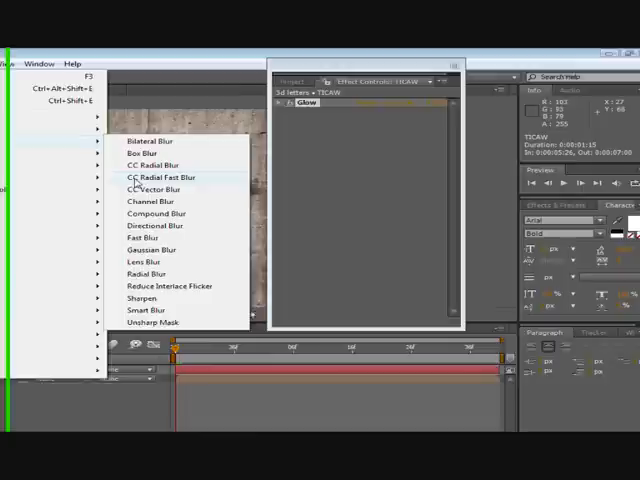
Add a Blur & Sharpen effect such as CC Radial Fast Blur to TICAW
click(161, 177)
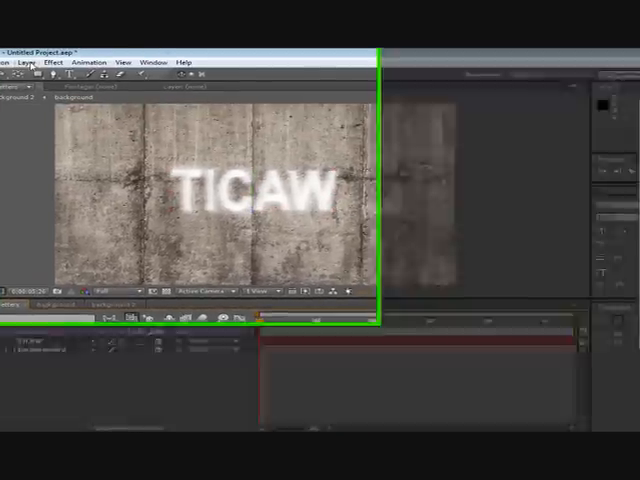
Create Light 1 as a Spot light with Casts Shadows enabled
click(149, 68)
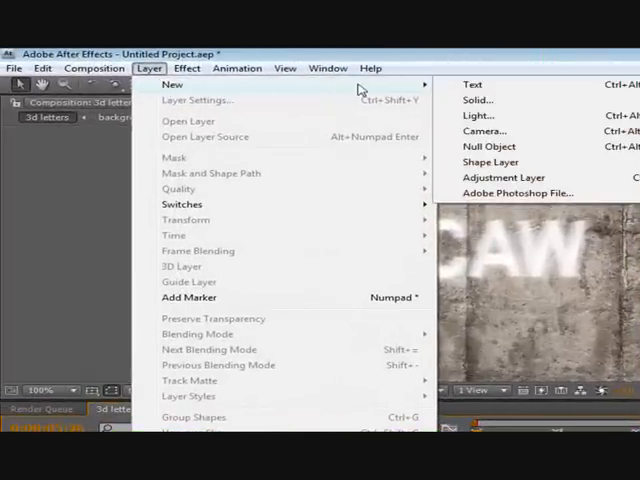
click(477, 115)
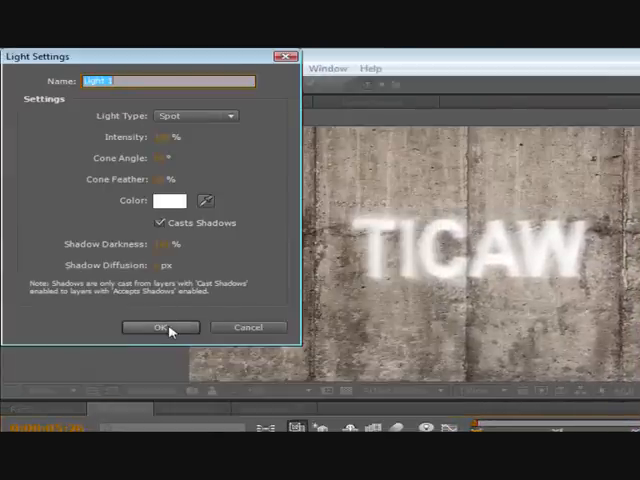
click(160, 327)
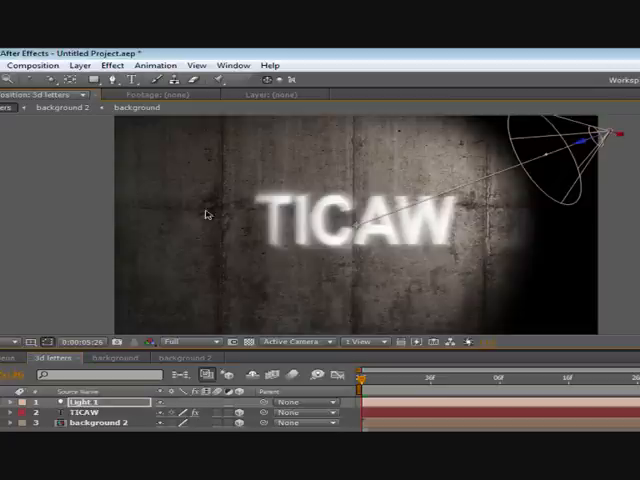
mouse_move(115, 272)
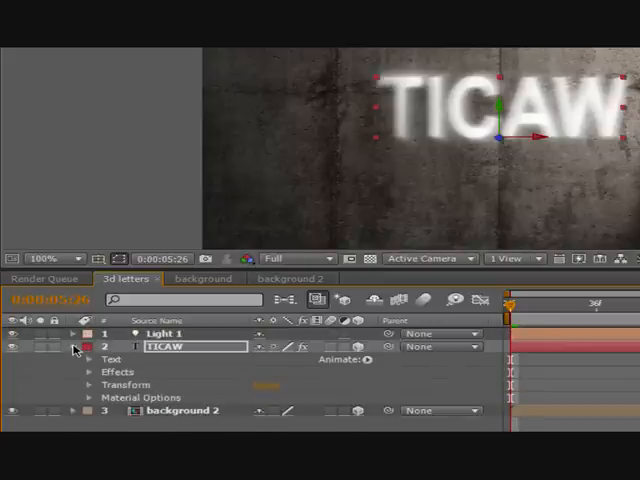
Turn Casts Shadows On in the text layer's Material Options
click(73, 346)
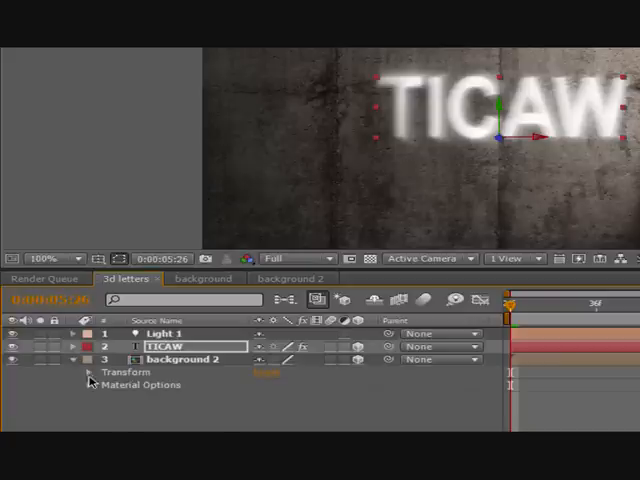
click(91, 385)
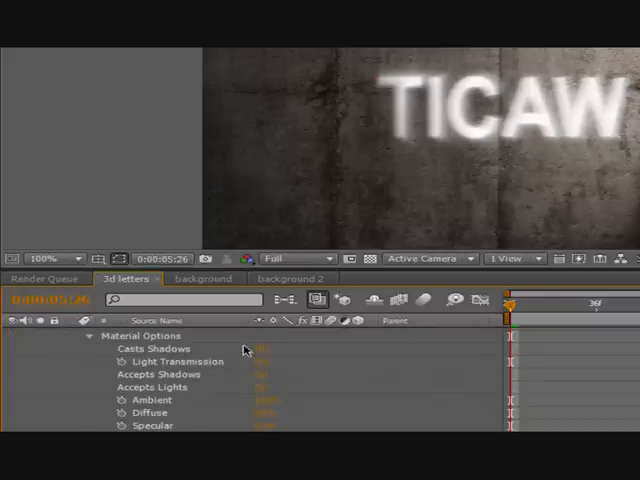
click(160, 347)
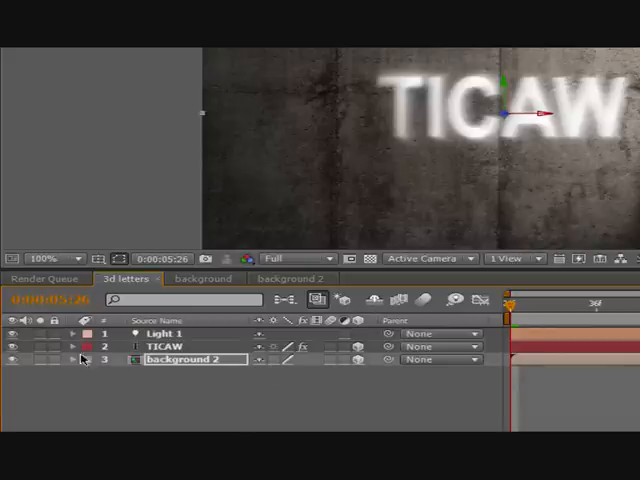
mouse_move(383, 208)
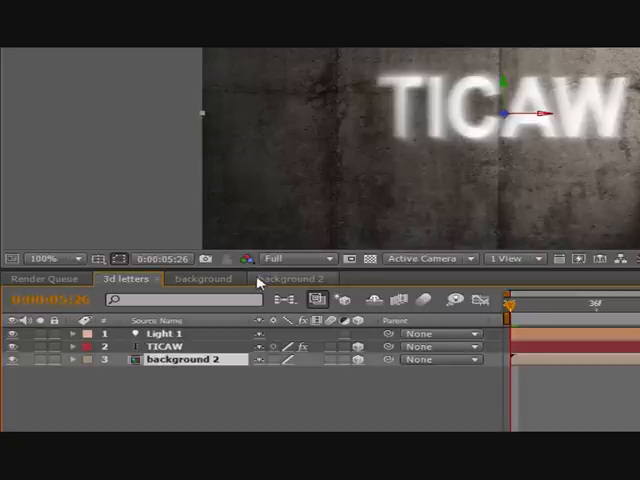
click(155, 347)
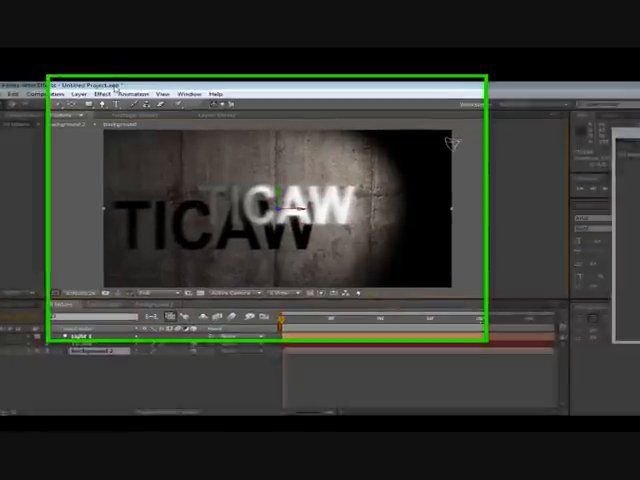
Create a new camera layer using the 35mm preset
click(203, 70)
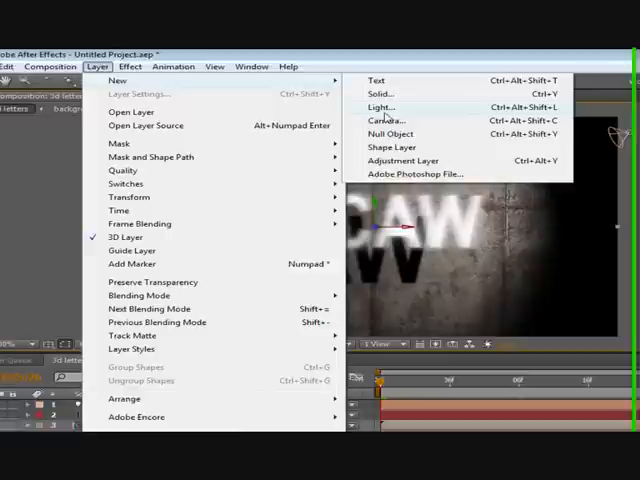
click(384, 120)
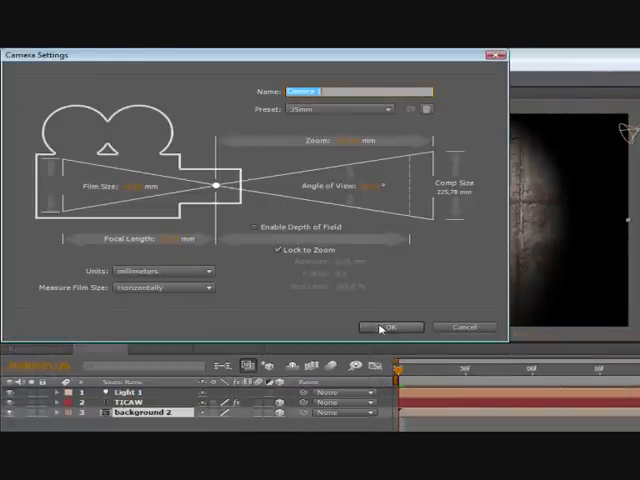
click(391, 327)
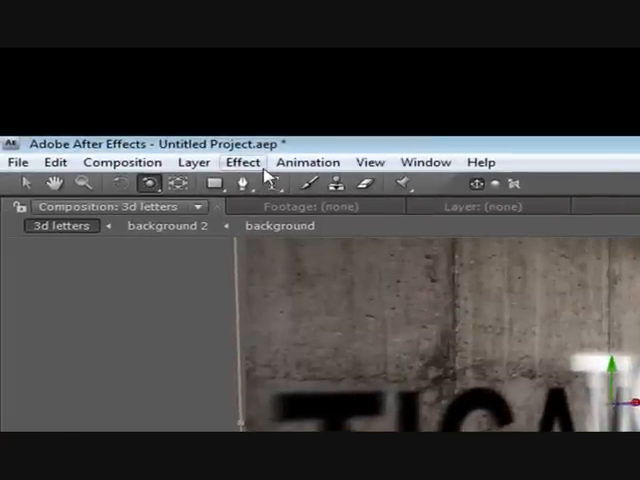
Apply Motion Tile to background 2 and enable Mirror Edges
click(243, 162)
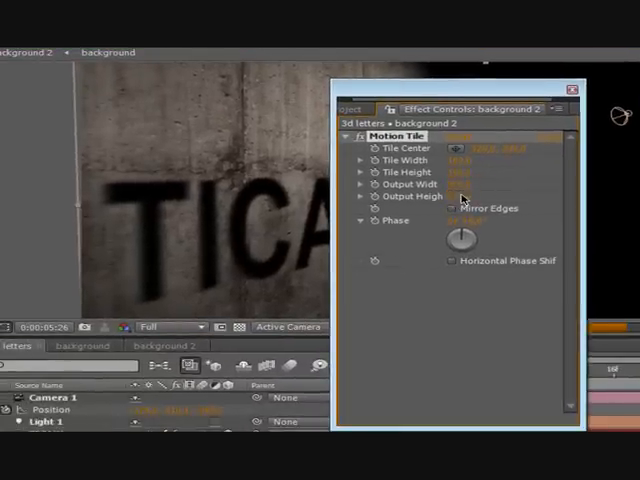
click(452, 208)
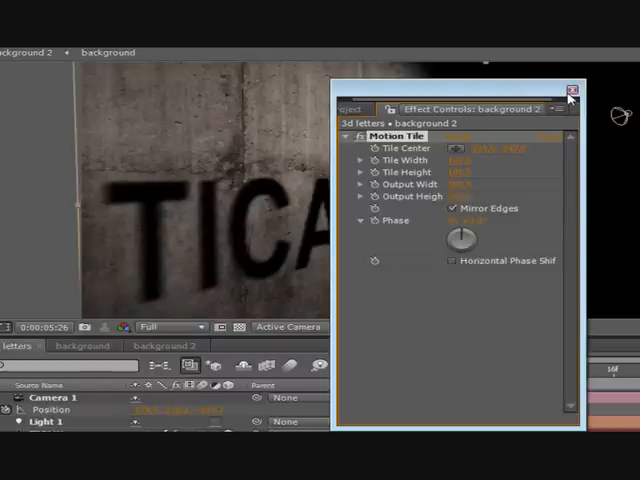